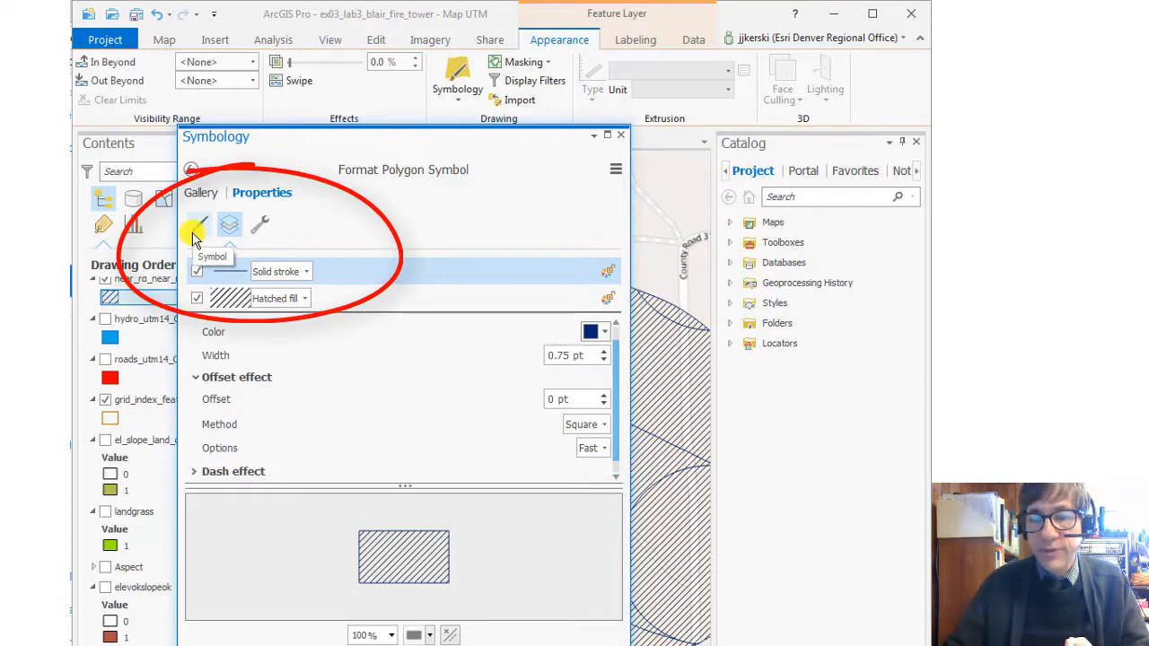
Show the polygon symbol's structure of stroke and hatched fill layers with their effects
left_click(229, 225)
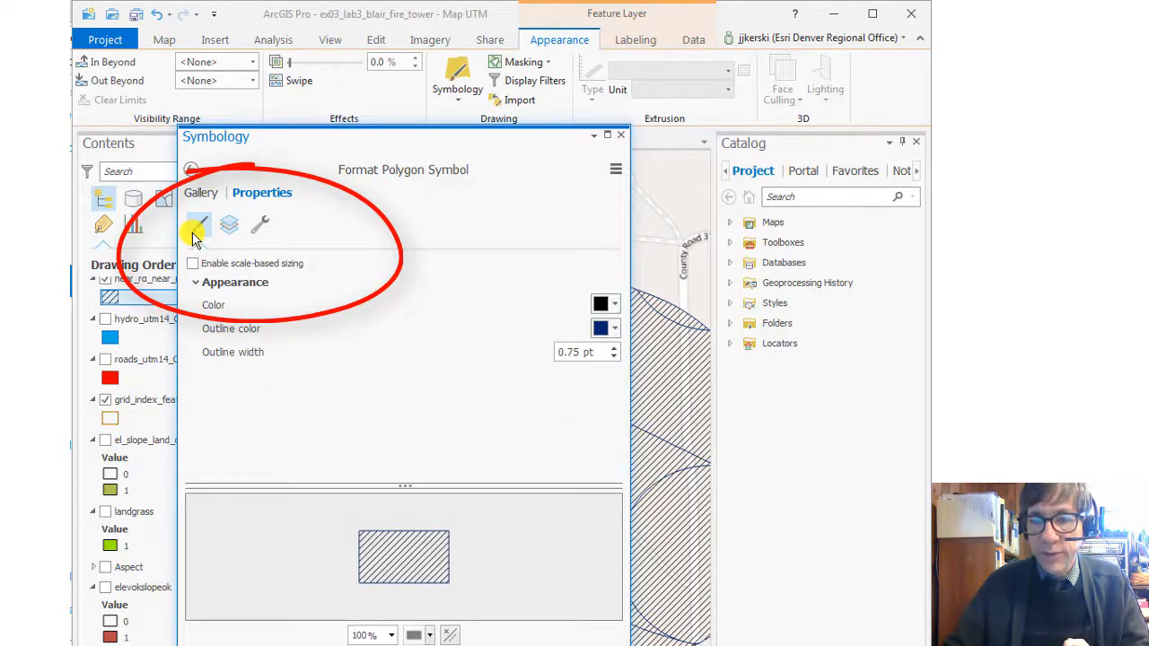
left_click(227, 225)
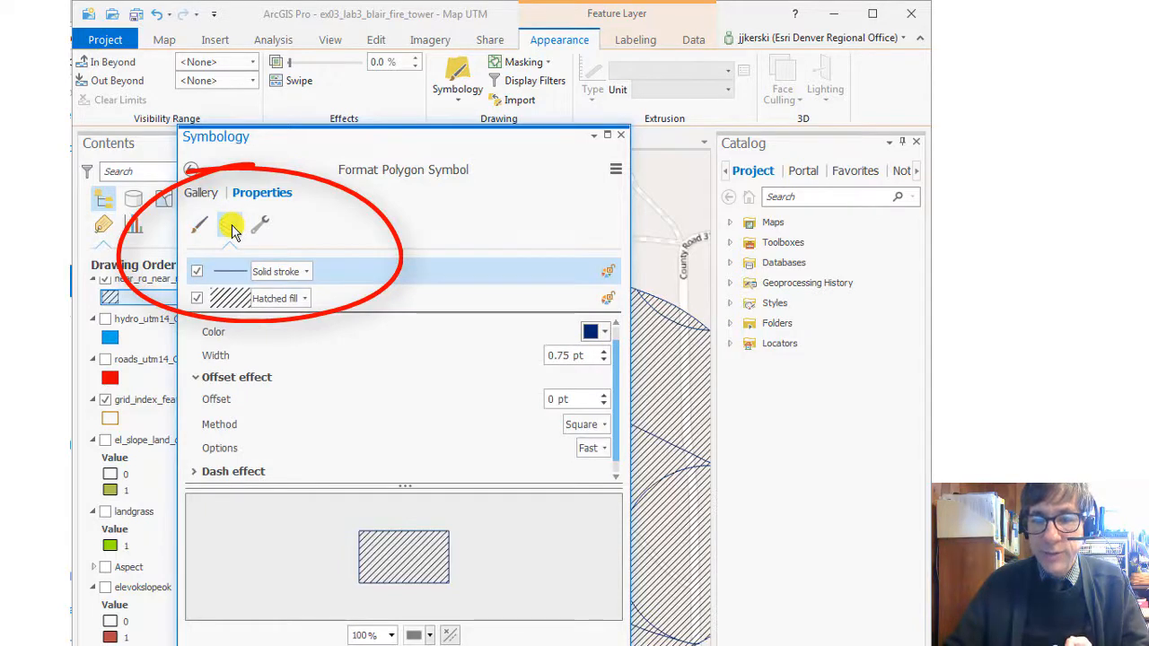
left_click(228, 224)
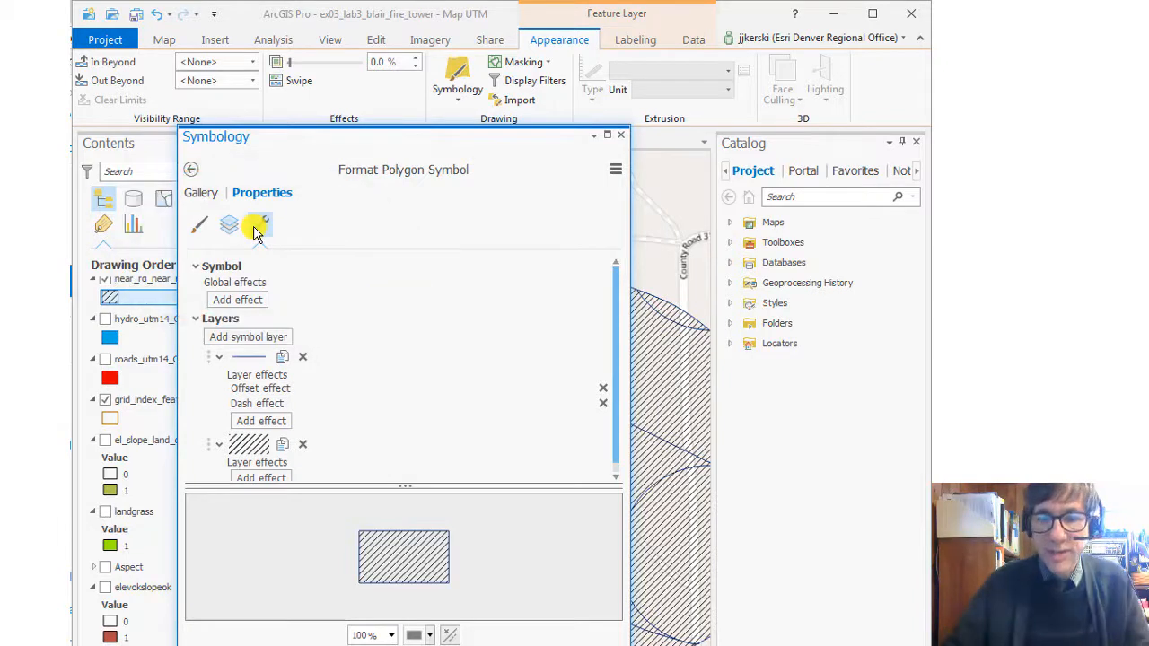
mouse_move(257, 225)
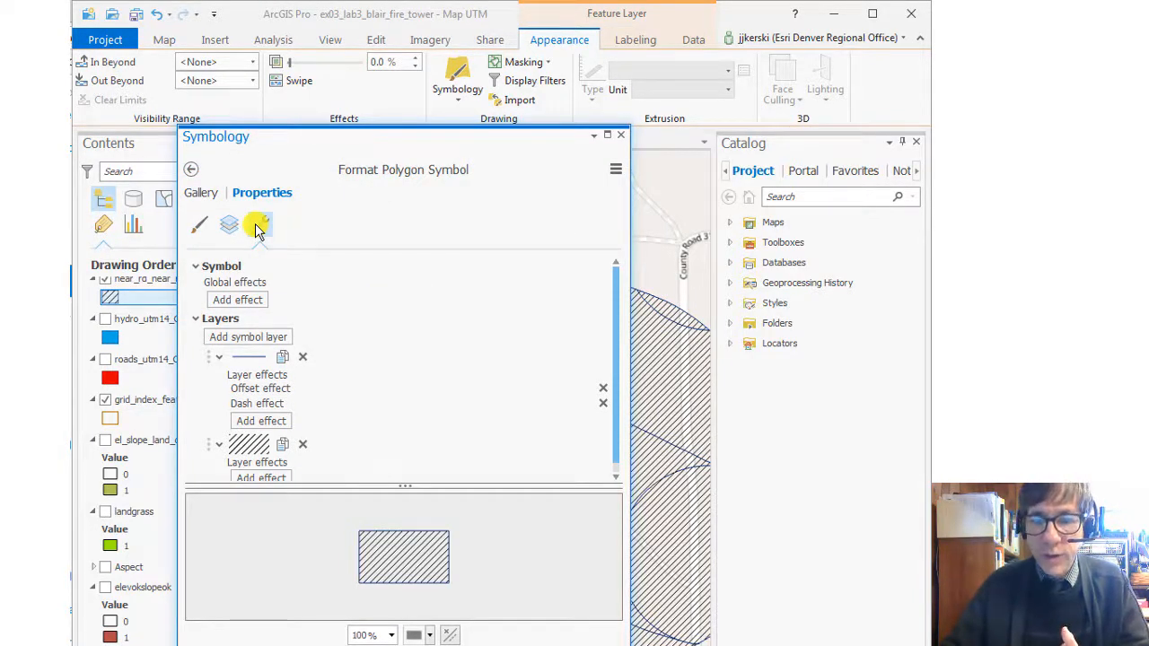
Add a solid fill layer on top of the symbol and list its fill types
left_click(259, 224)
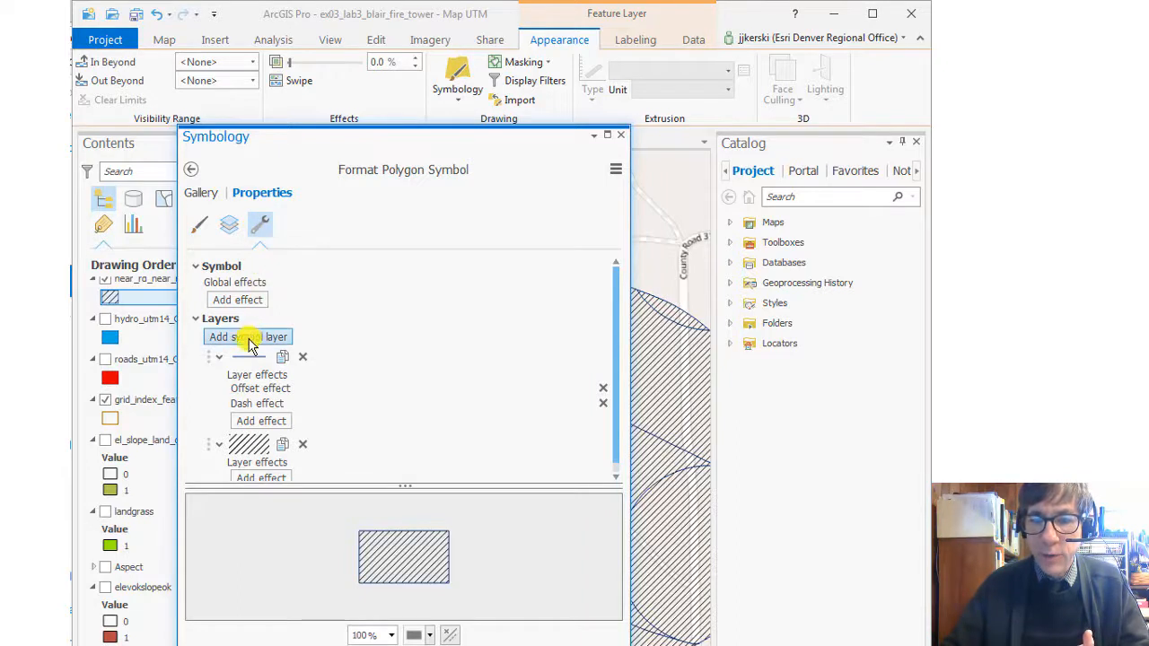
left_click(248, 336)
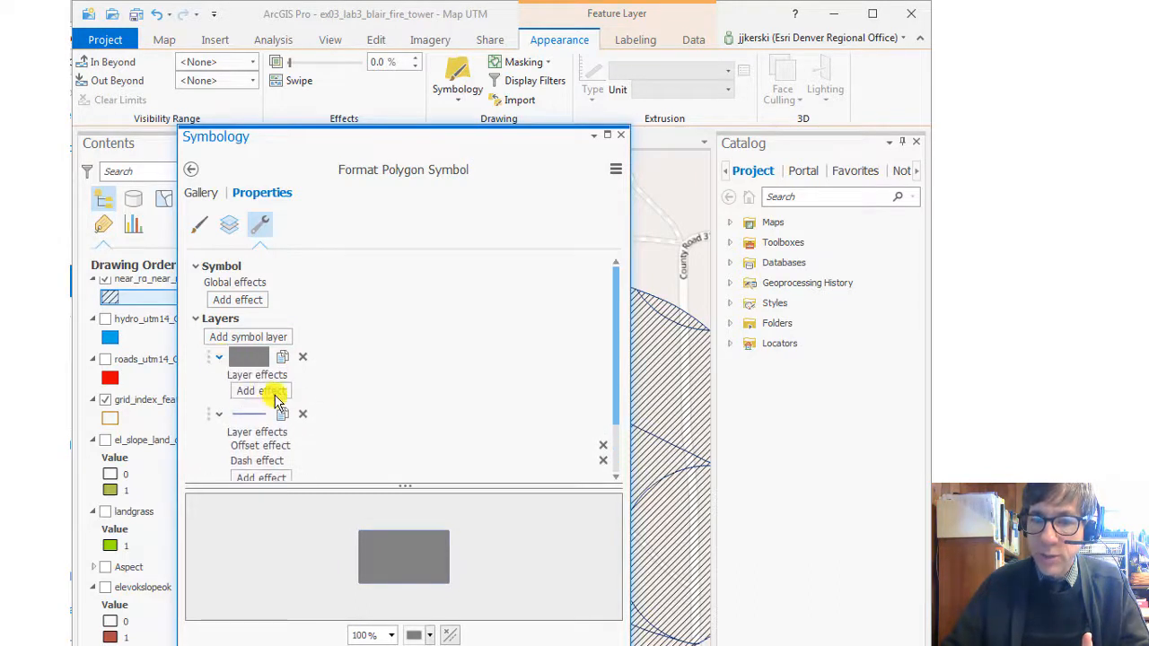
left_click(229, 224)
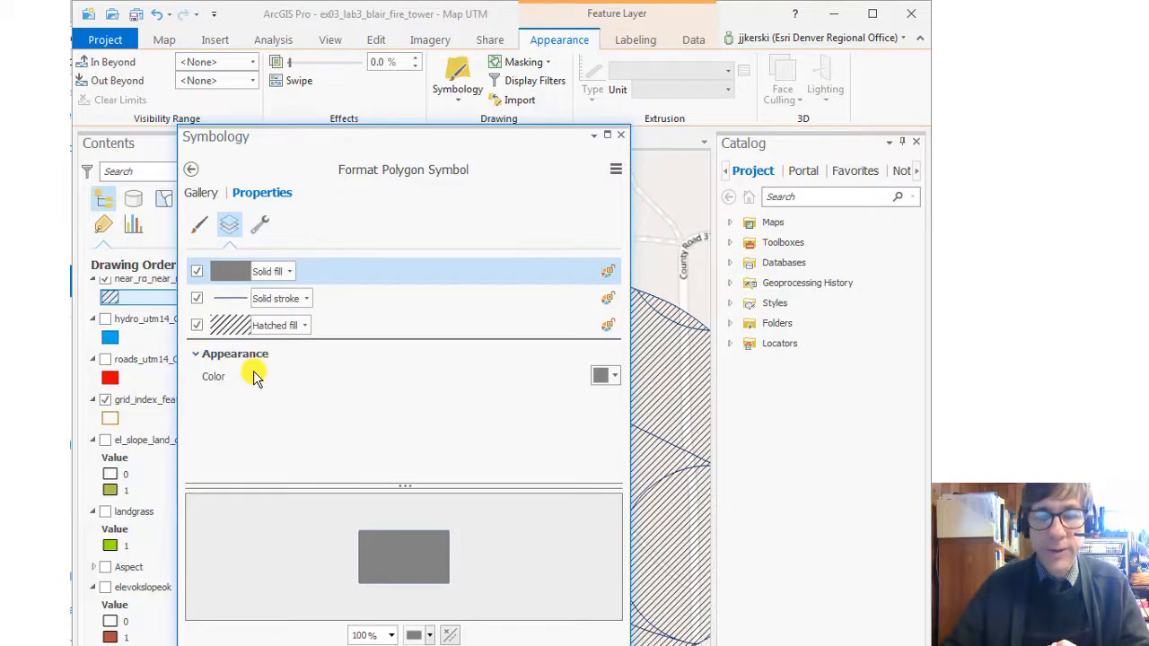
left_click(289, 271)
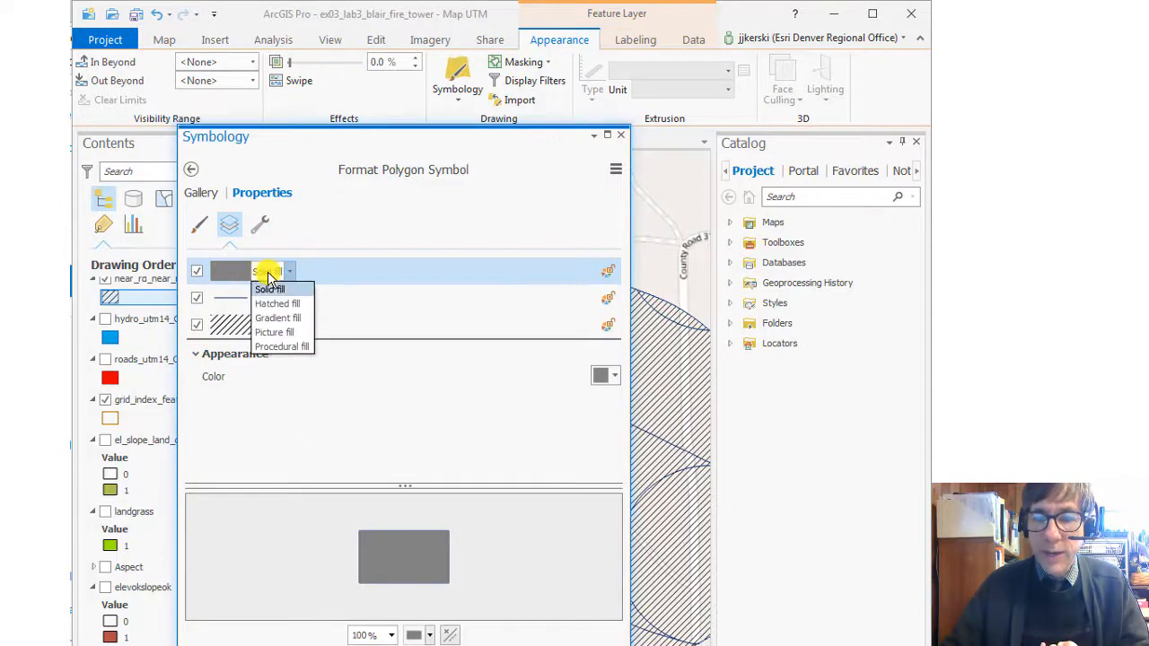
Make the top layer a blue hatched fill at a -45° angle
left_click(277, 303)
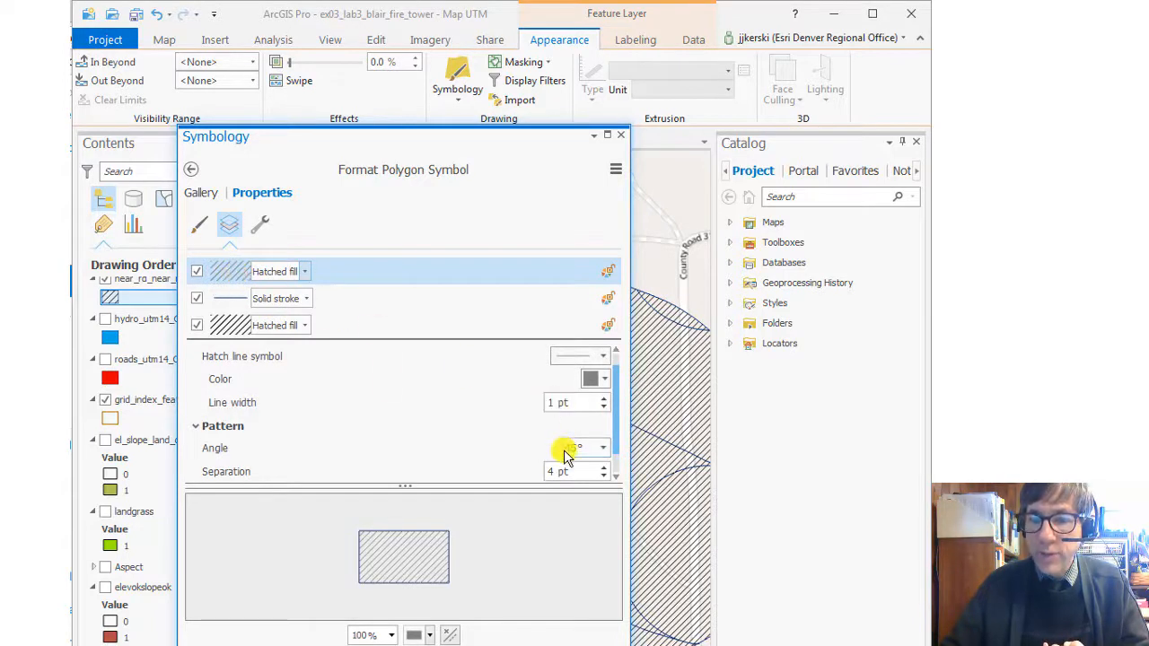
type("45")
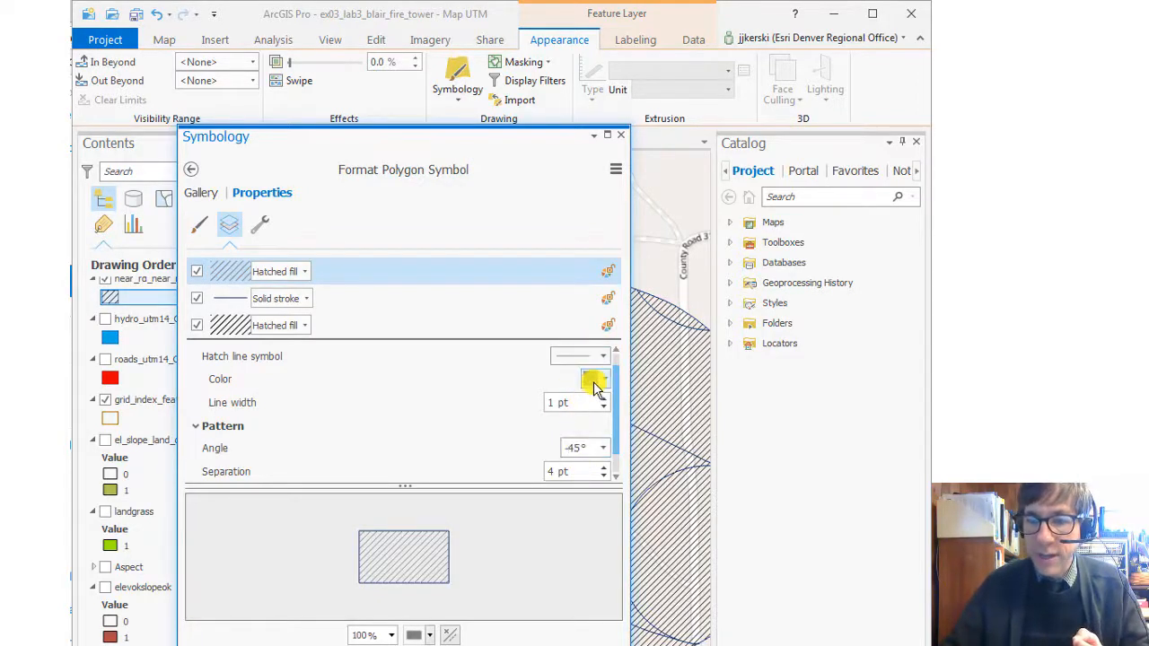
left_click(594, 379)
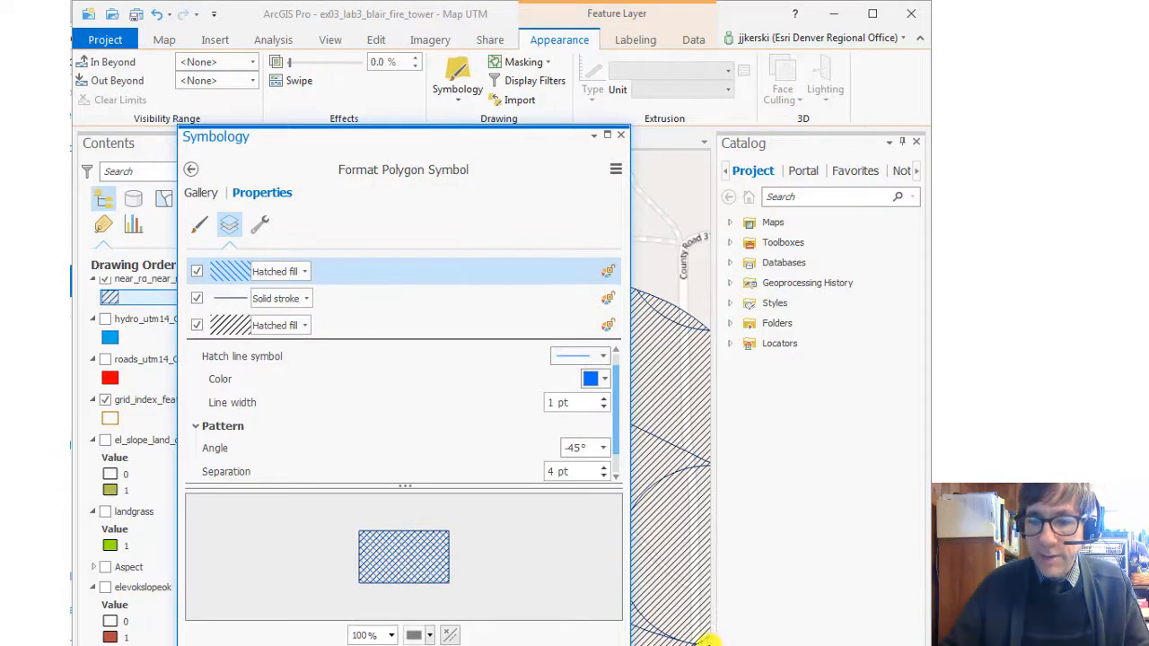
left_click(616, 170)
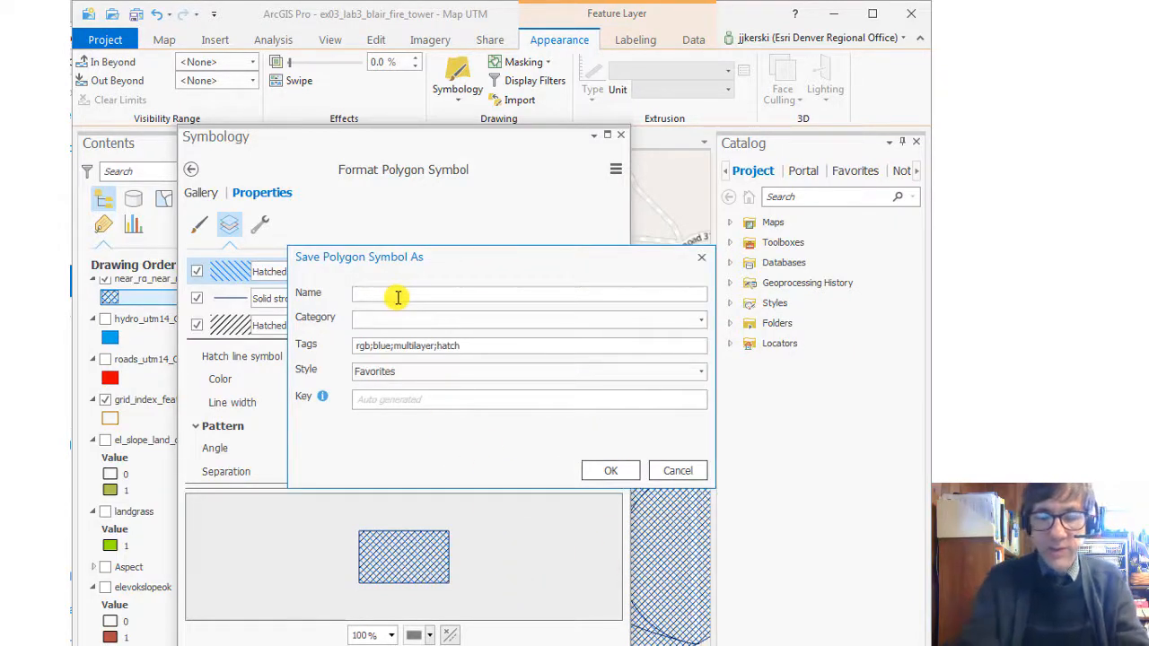
Name the symbol 'Blue' Crosshatch and save it to the Favorites style
type("Blue")
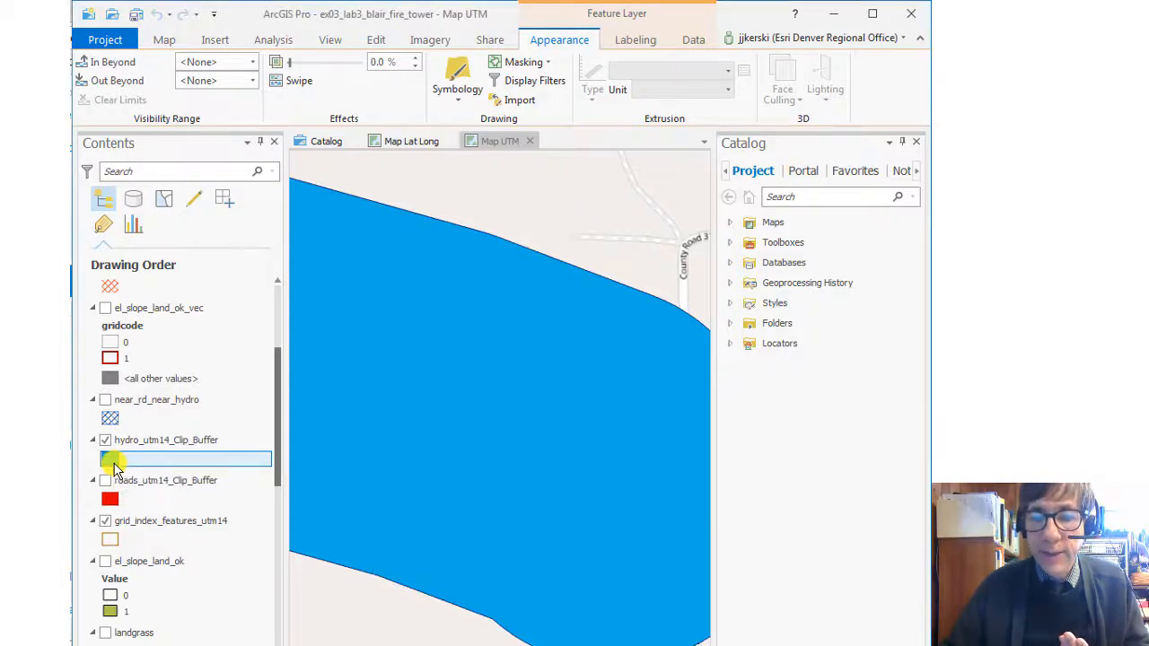
Apply Blue Crosshatch from Favorites to hydro_utm14_Clip_Buffer and close the Symbology pane
left_click(110, 459)
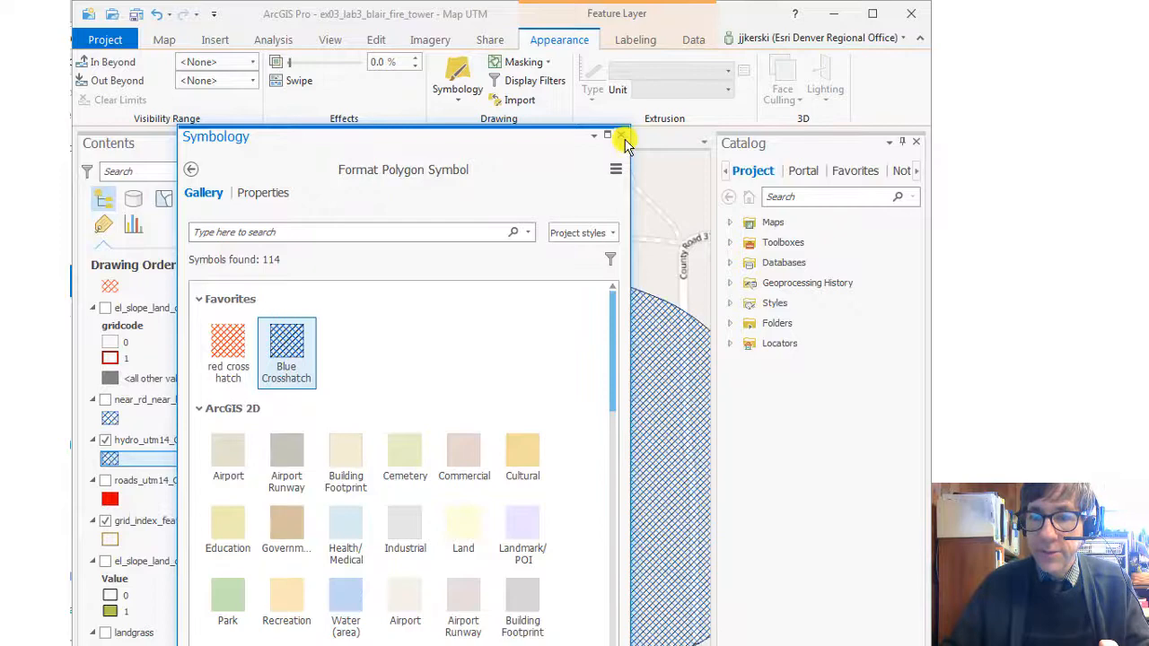
left_click(622, 136)
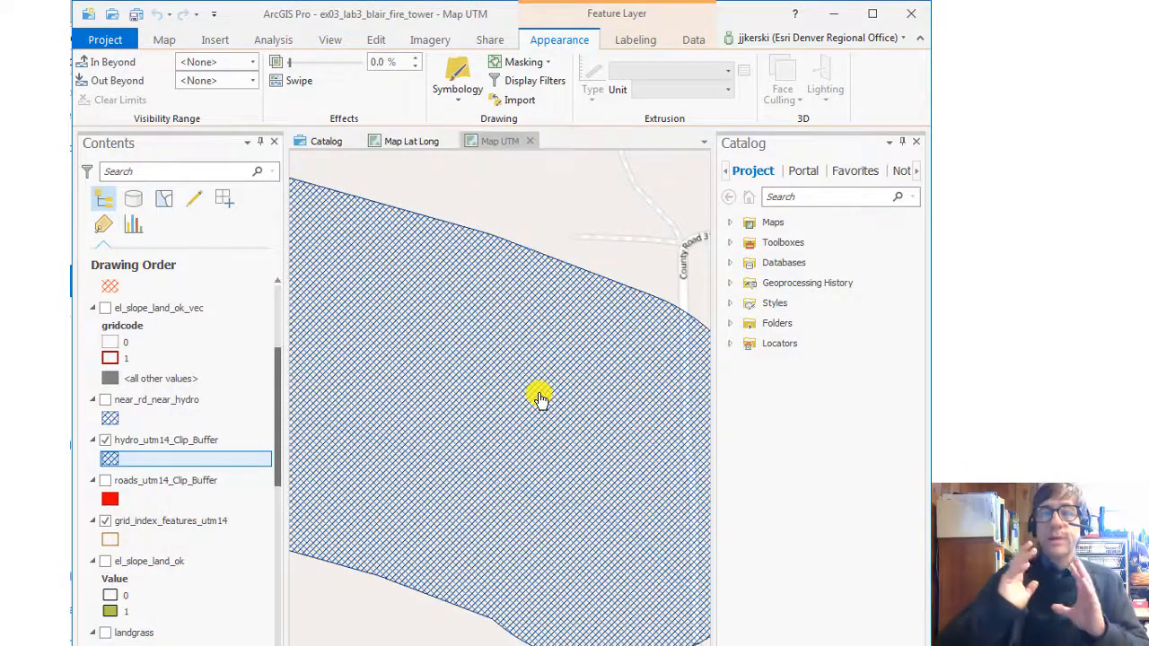